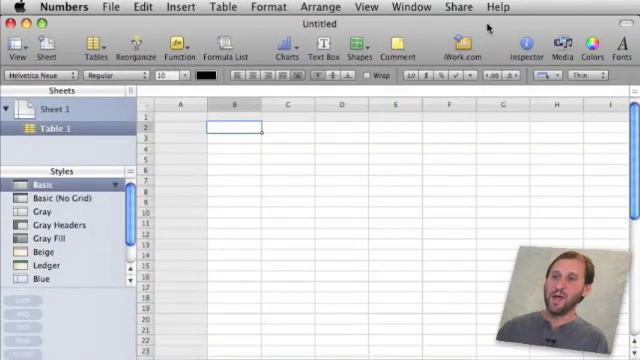
mouse_move(176, 198)
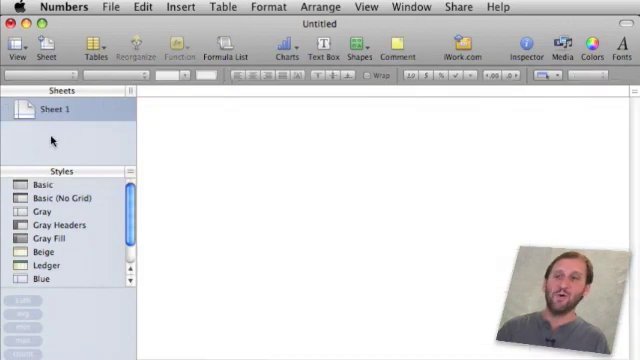
mouse_move(396, 196)
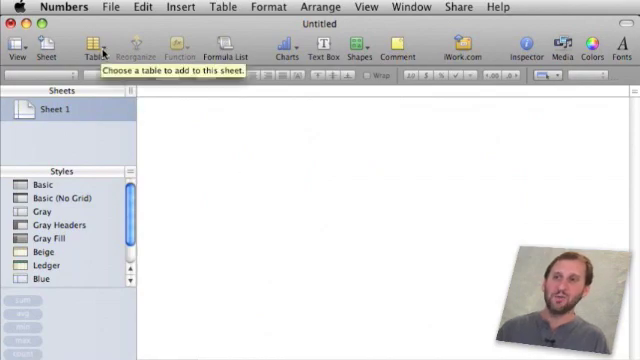
Insert a plain, unstyled table (Table 2) onto the empty Sheet 1.
left_click(94, 50)
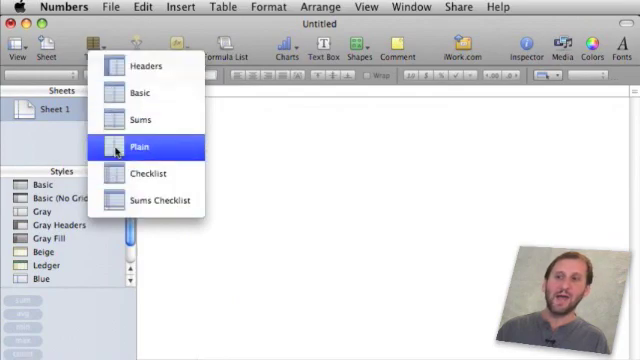
left_click(140, 146)
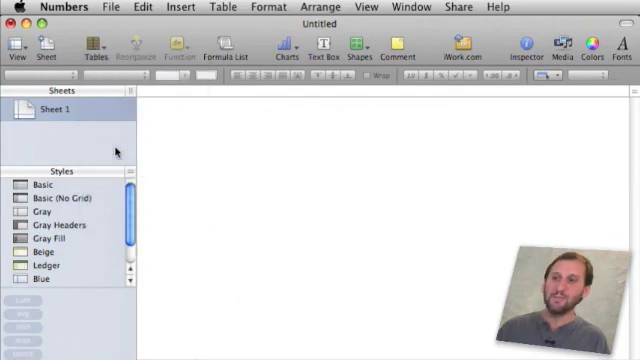
left_click(92, 50)
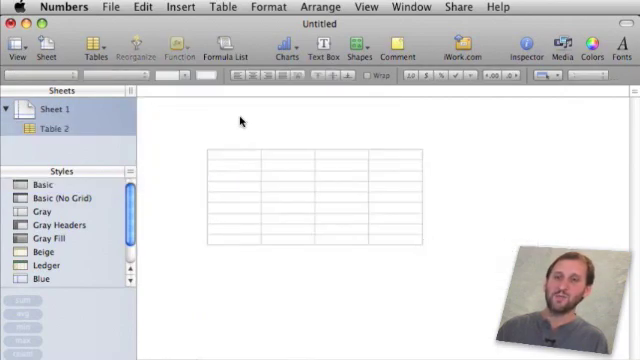
mouse_move(376, 156)
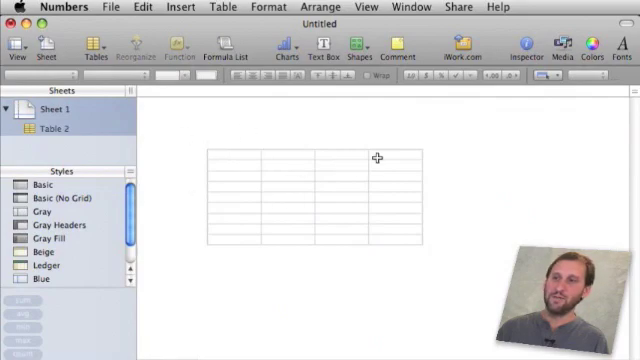
mouse_move(388, 196)
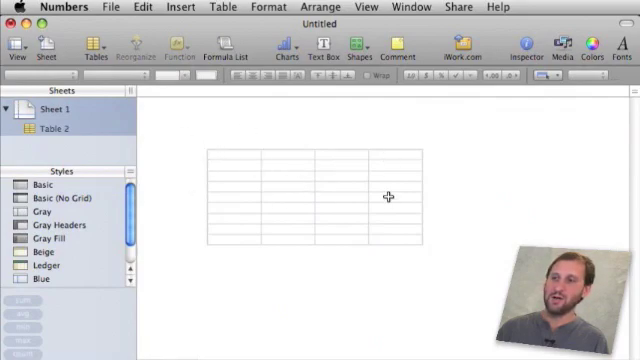
mouse_move(218, 158)
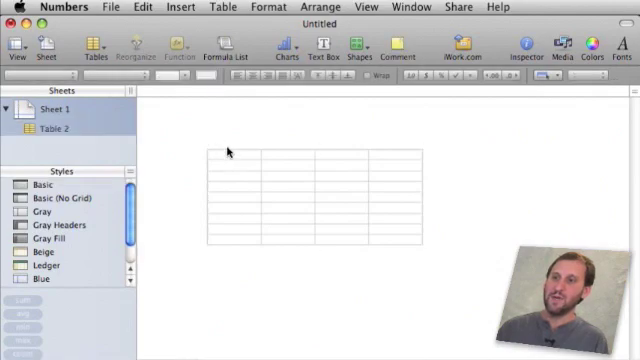
Insert a second plain table (Table 3) for the fixed expenses.
left_click(96, 48)
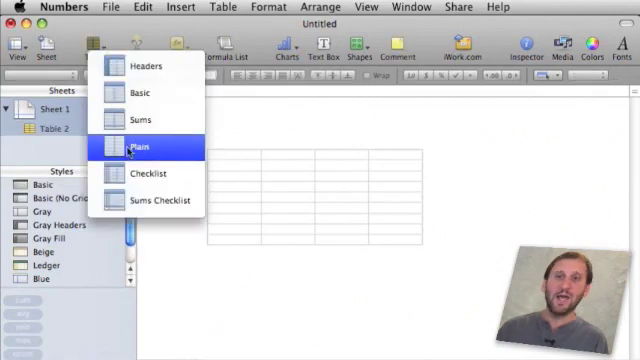
left_click(146, 146)
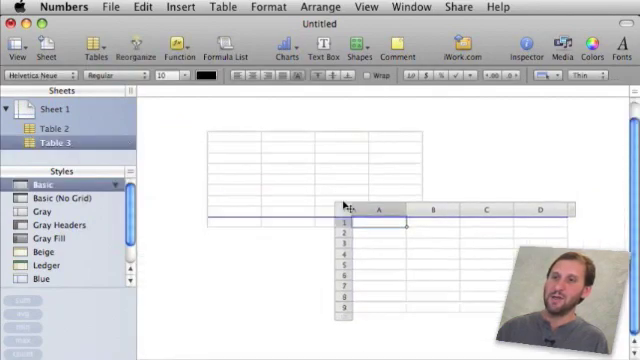
left_click(68, 126)
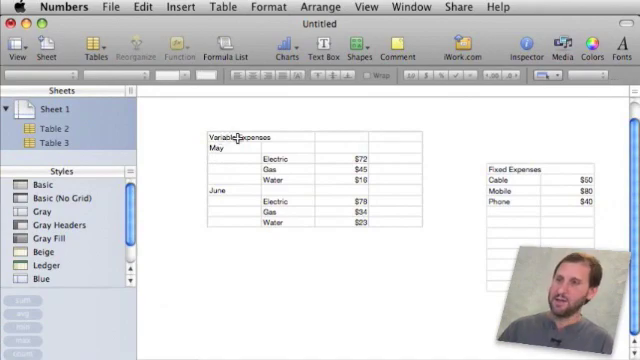
Enter the Variable Expenses labels and amounts and start a =SUM total beside May.
left_click(232, 136)
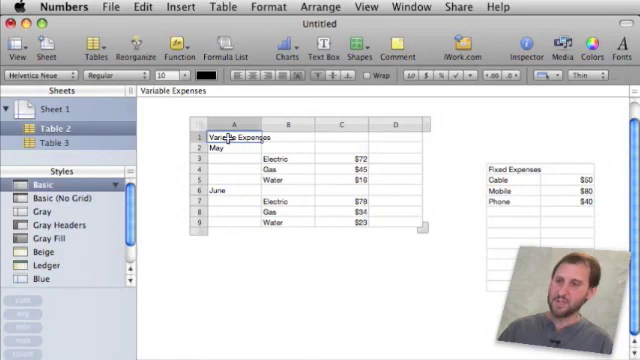
left_click(218, 146)
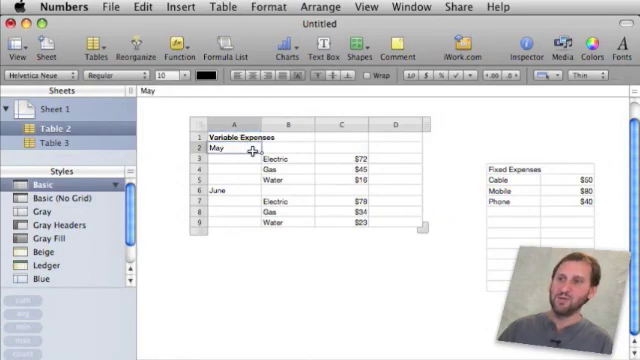
left_click(286, 180)
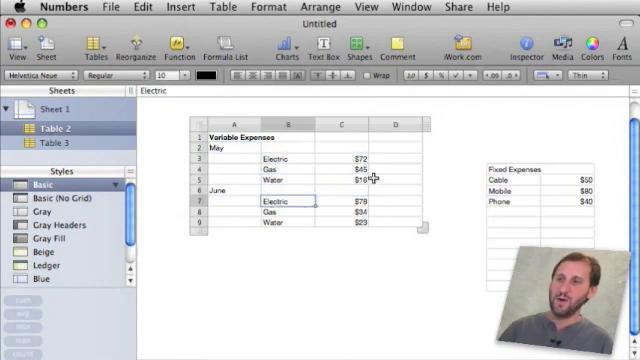
left_click(392, 148)
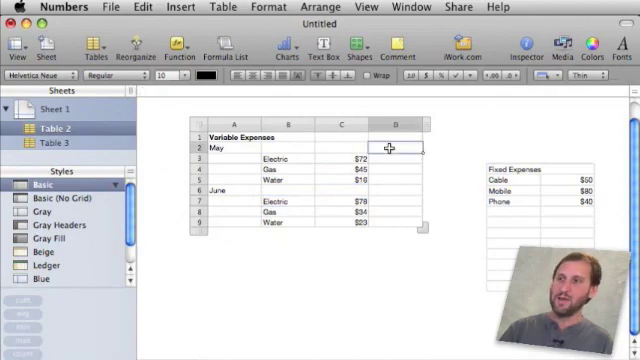
type("=sum")
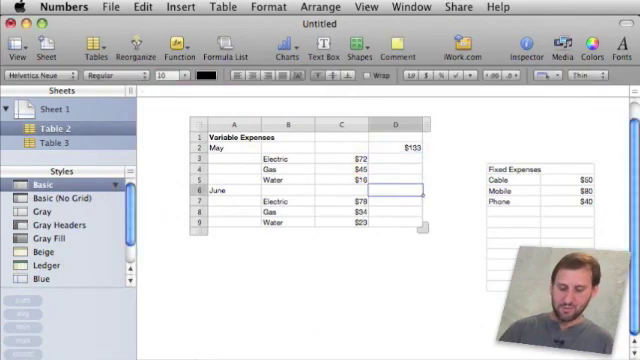
Total June's three variable amounts with =SUM ($150) and add a total below the Fixed Expenses items.
type("=sum")
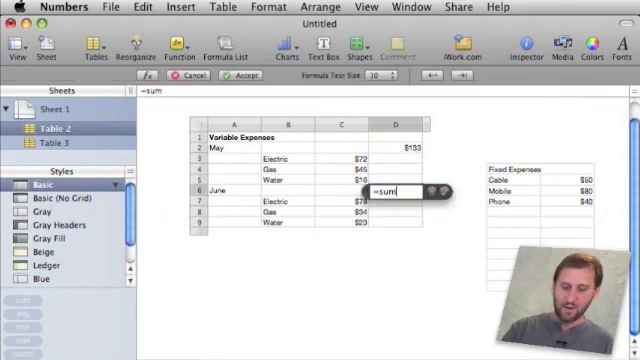
left_click_drag(330, 200, 330, 216)
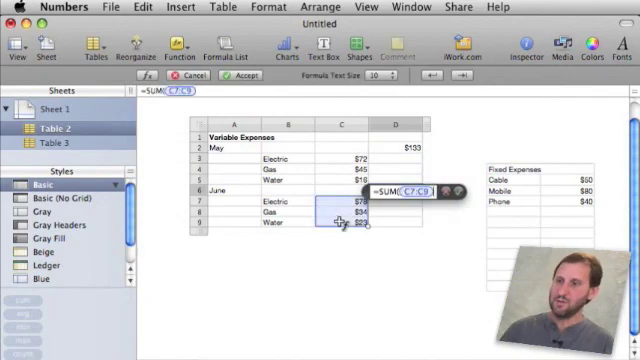
left_click(234, 76)
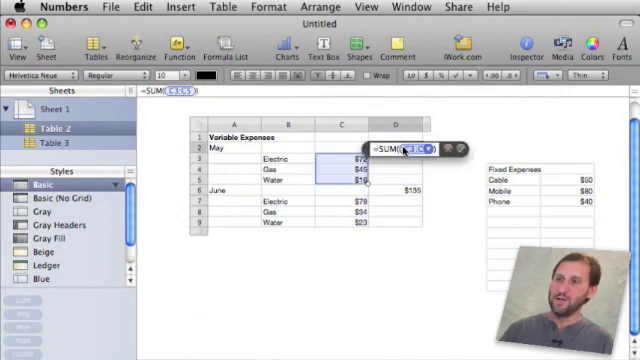
left_click(404, 172)
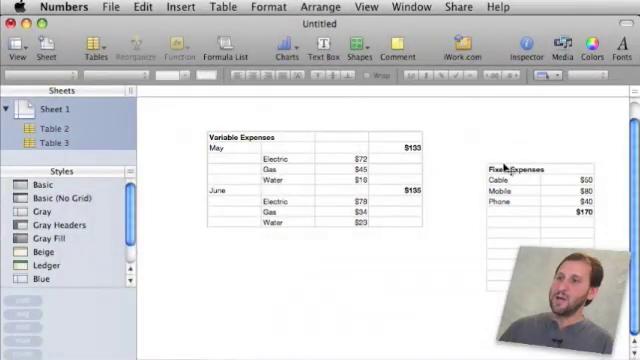
Move the Fixed Expenses table to sit evenly beside Variable Expenses at the top.
left_click(522, 176)
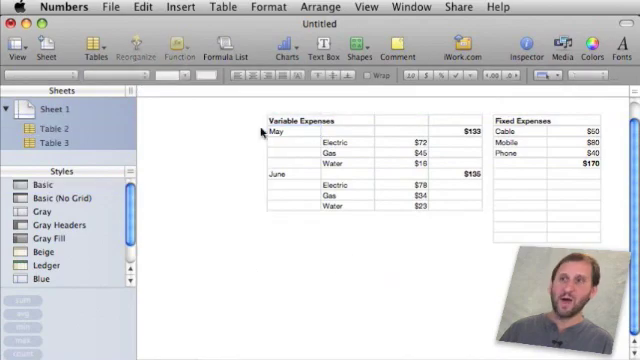
Add a sums-row table labelled Total Monthly Expenses with May and June rows.
left_click(90, 50)
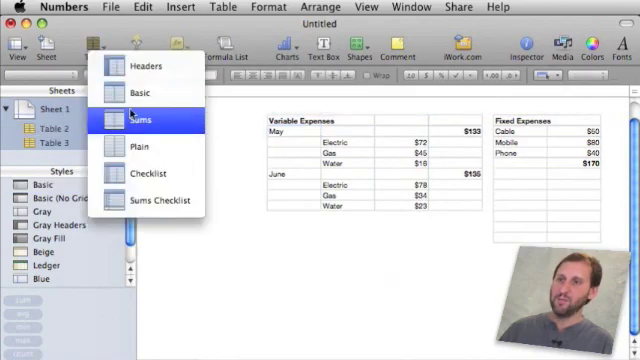
left_click(158, 122)
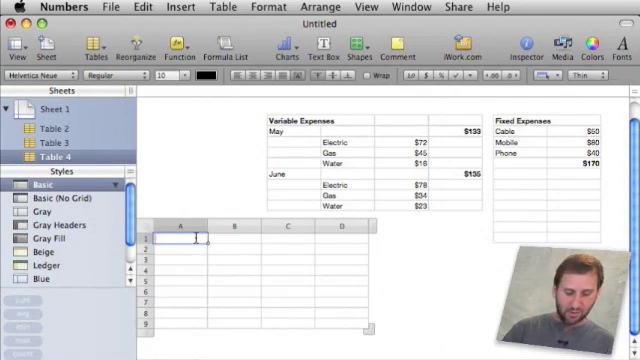
type("Total Monthly Expe")
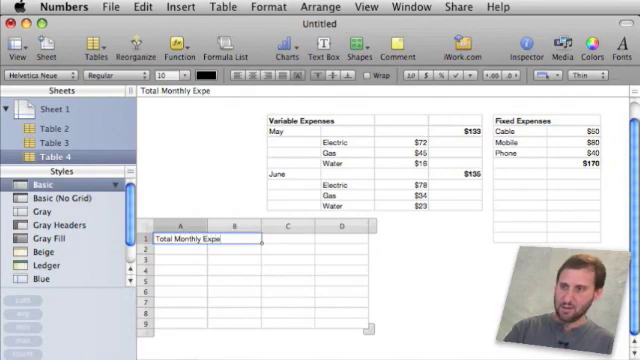
type("nses")
left_click(180, 250)
type("May")
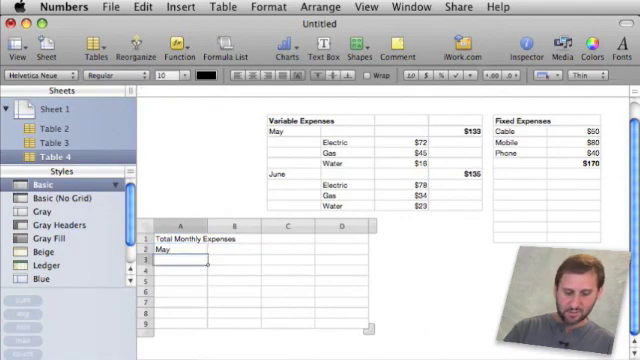
type("June")
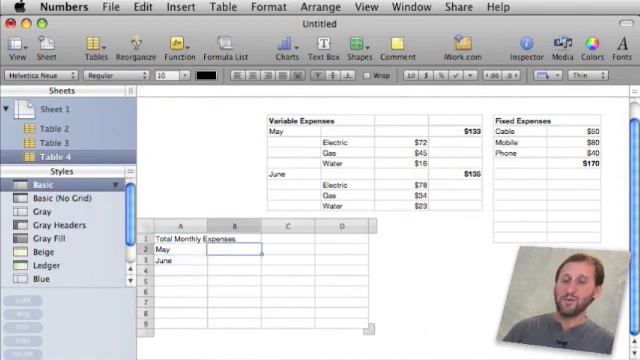
Enter formulas adding each month's variable total and the fixed total, giving $300 for May and June.
type("=sum")
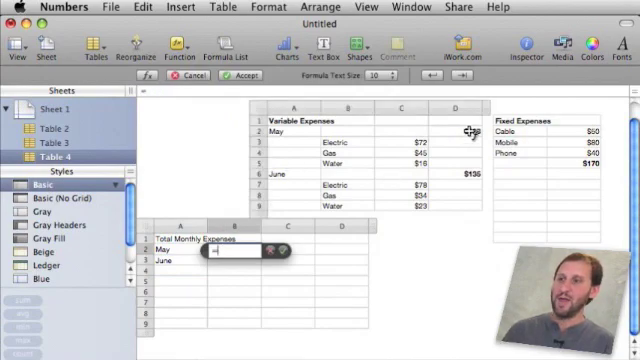
left_click(458, 130)
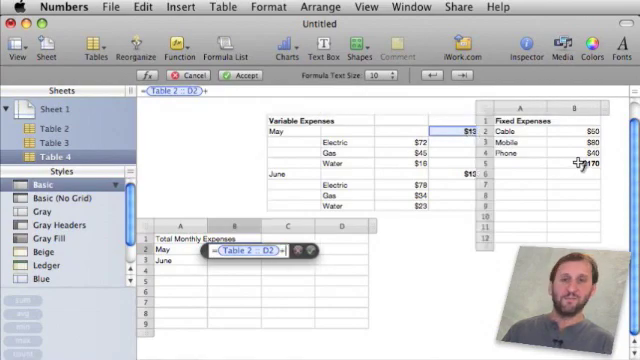
left_click(228, 76)
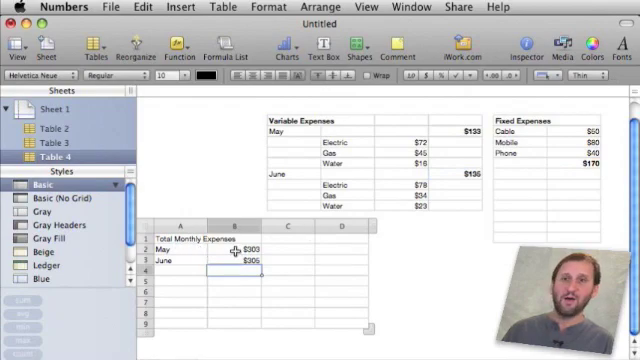
left_click(448, 132)
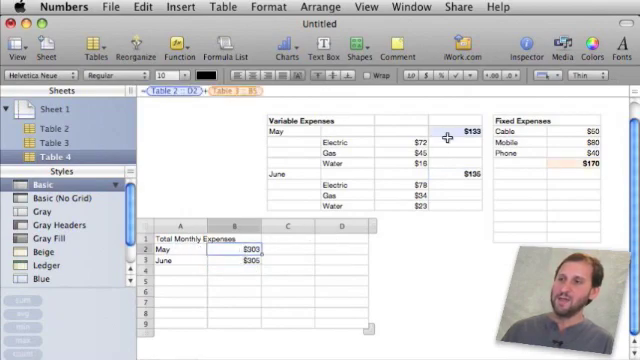
mouse_move(564, 152)
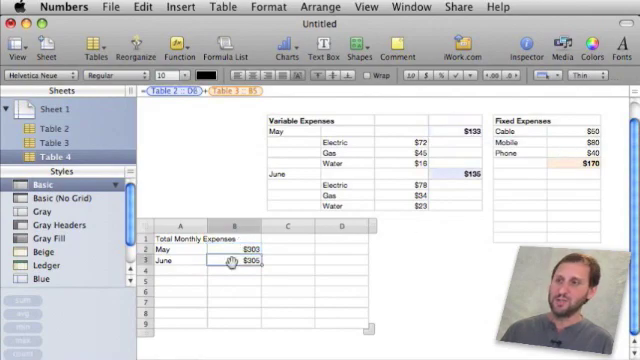
left_click(184, 236)
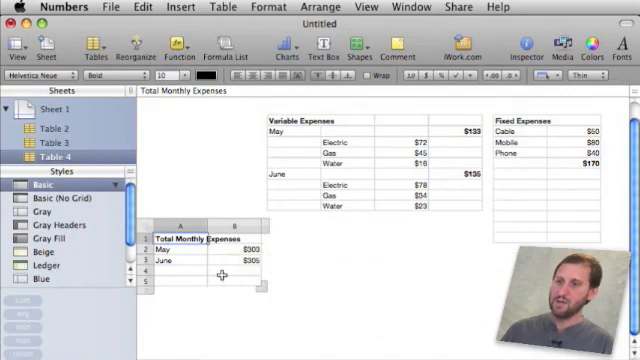
mouse_move(560, 236)
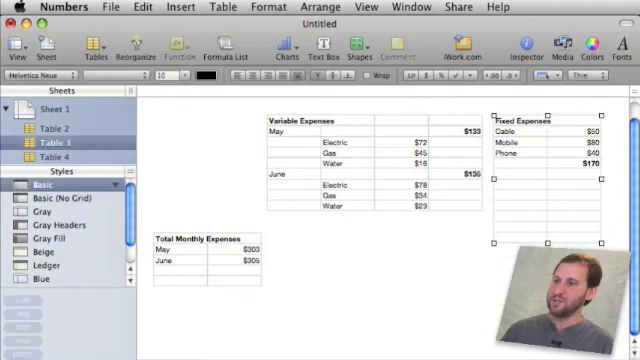
Move Fixed Expenses beneath the totals table, leaving Variable Expenses on the right.
left_click(532, 156)
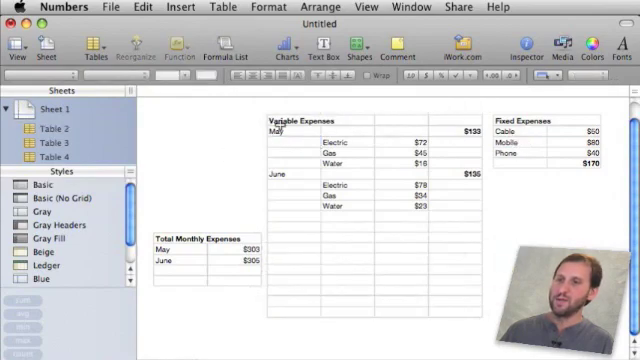
mouse_move(344, 120)
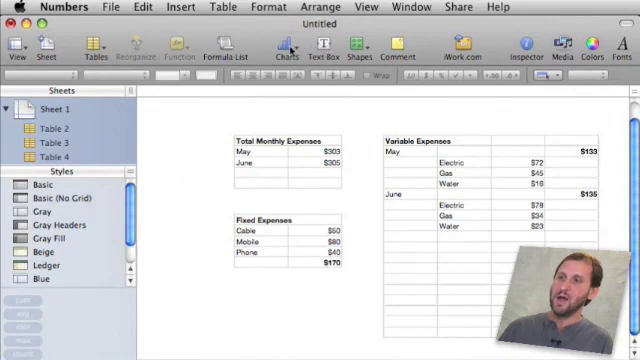
Add a 'Track Monthly Expenses' text-box title and position it above the tables.
left_click(324, 50)
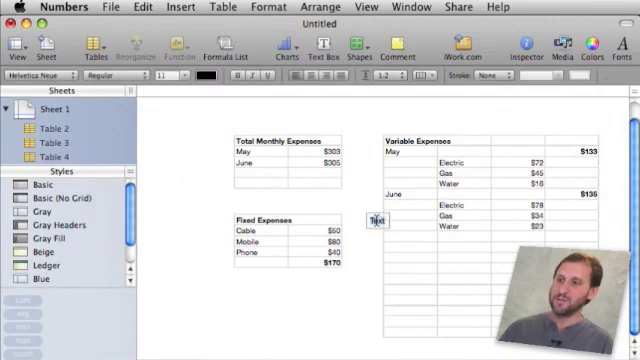
type("Track Monthly Expenses")
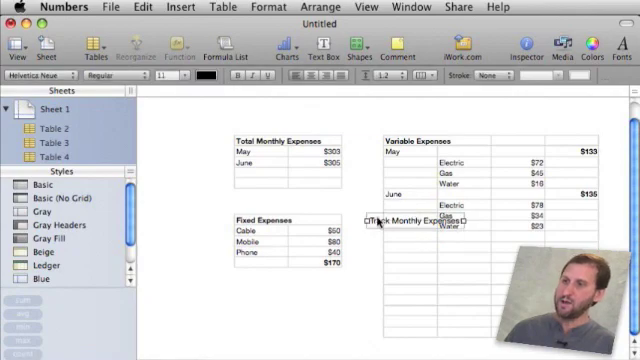
left_click_drag(408, 222, 304, 116)
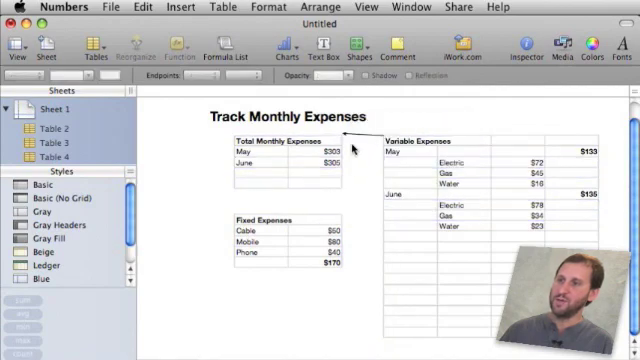
Draw arrows from the May monthly total to the Variable and Fixed Expenses tables.
left_click_drag(344, 140, 390, 132)
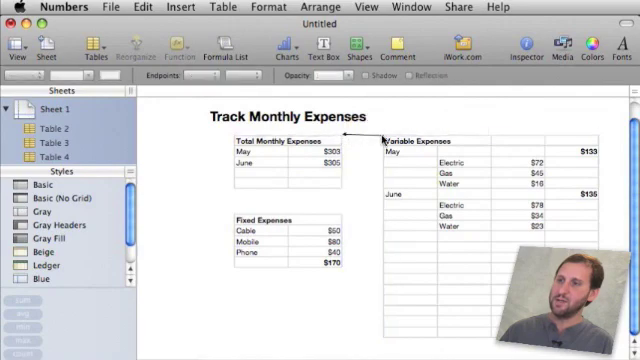
left_click(356, 50)
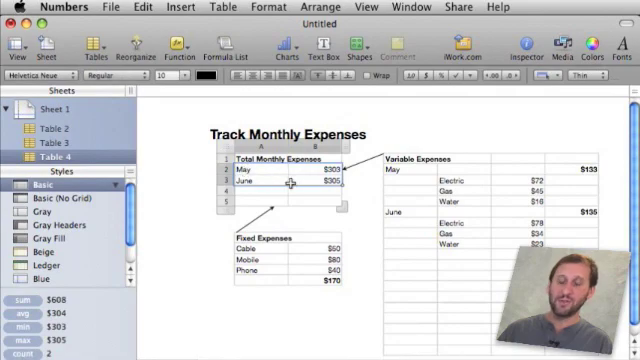
Insert a 2D column chart (Chart 3) plotting the May and June monthly totals.
left_click(280, 56)
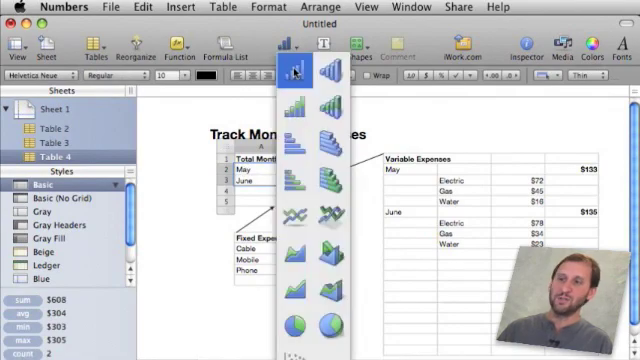
left_click(292, 66)
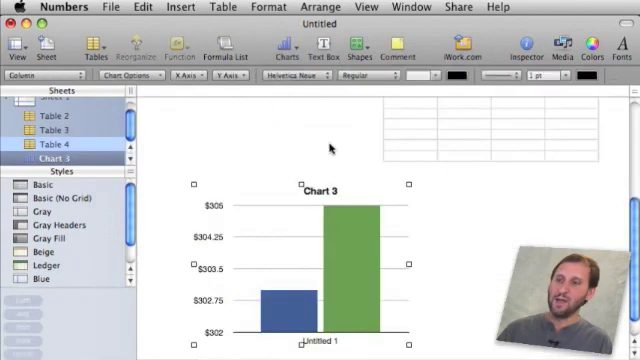
mouse_move(284, 228)
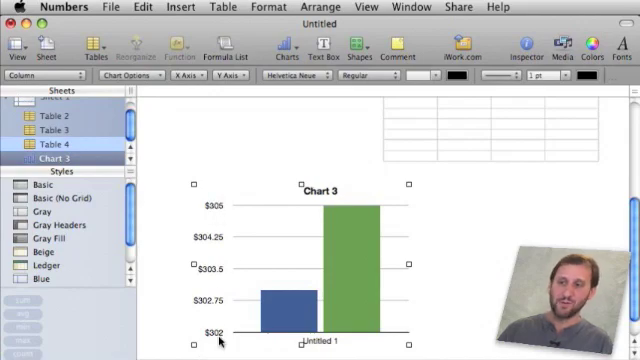
mouse_move(560, 222)
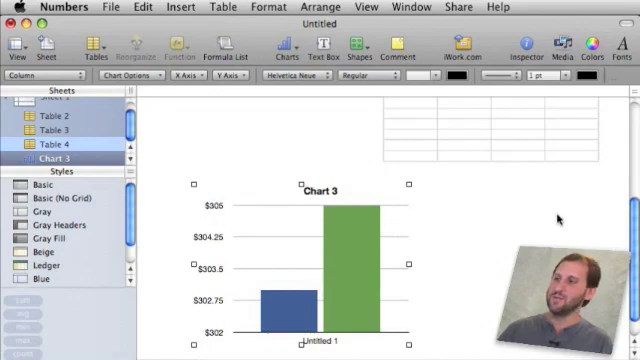
left_click(520, 50)
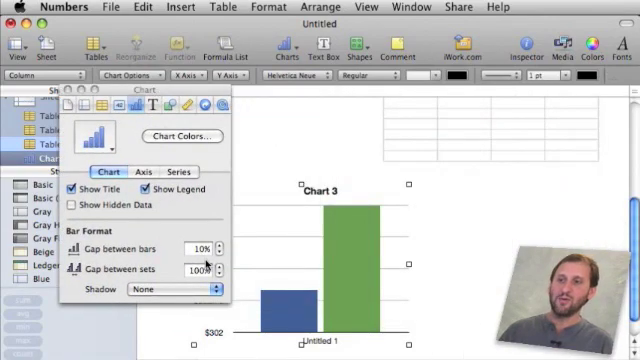
Set the chart's value axis to run from Min 0 to Max 1000.
left_click(138, 172)
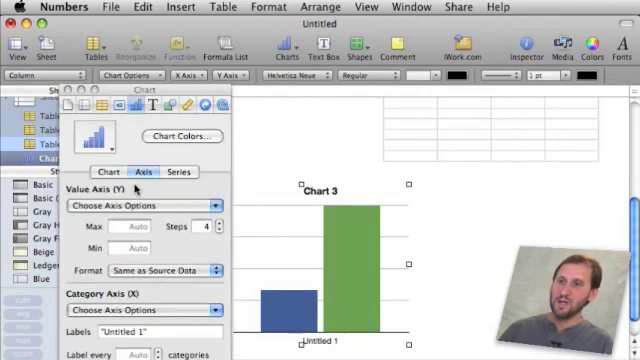
left_click(130, 248)
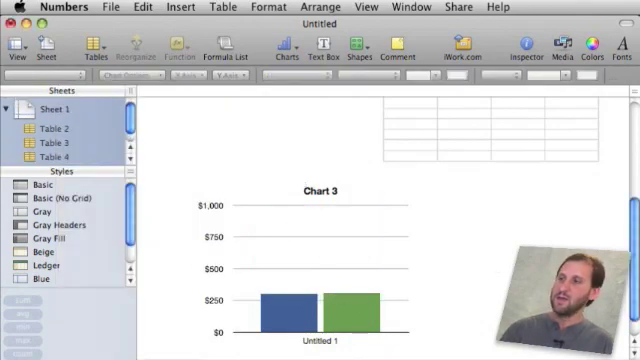
Retitle the chart 'Monthly', shrink it, and move it beneath the Fixed Expenses table.
double_click(318, 192)
type("M")
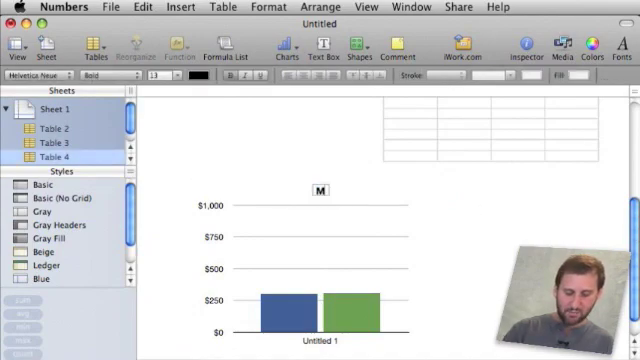
type("onthly")
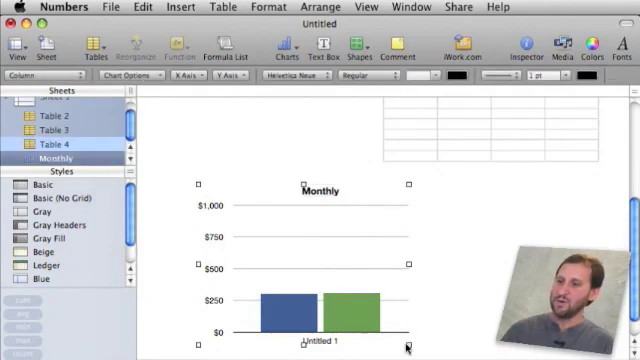
left_click_drag(410, 348, 308, 268)
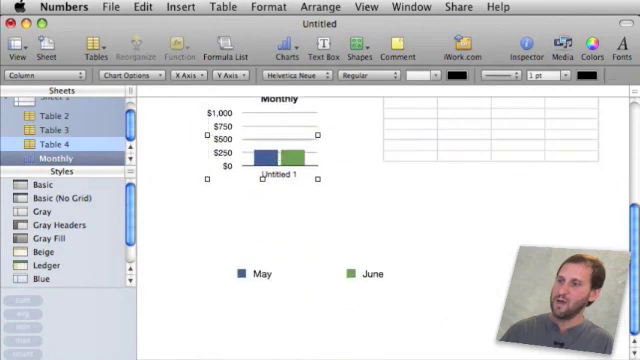
left_click(56, 104)
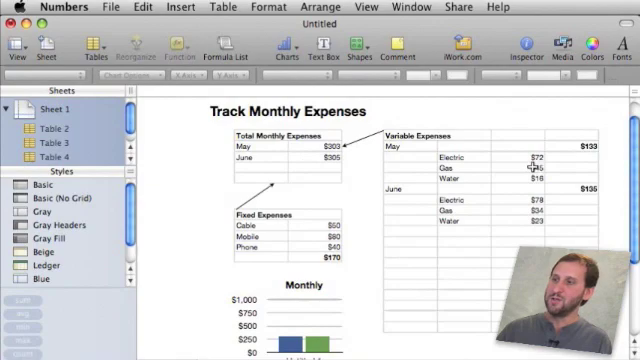
Change June's Electric cost in Variable Expenses to 178 so the total and chart bar update.
left_click(530, 196)
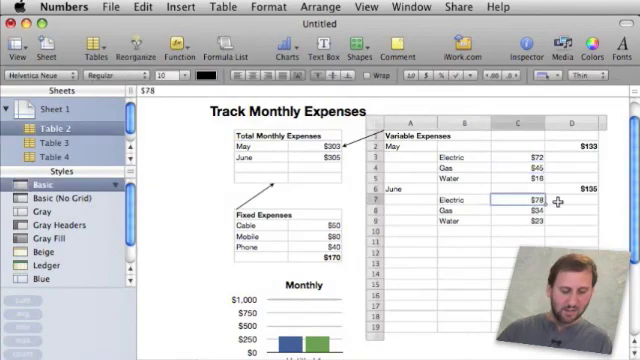
type("178")
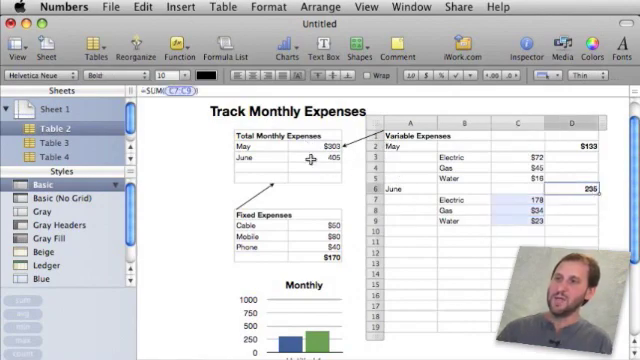
mouse_move(318, 200)
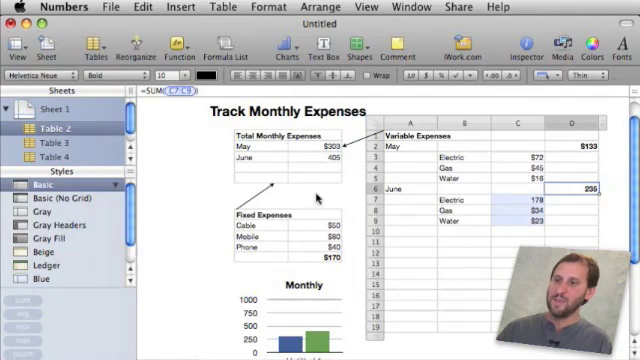